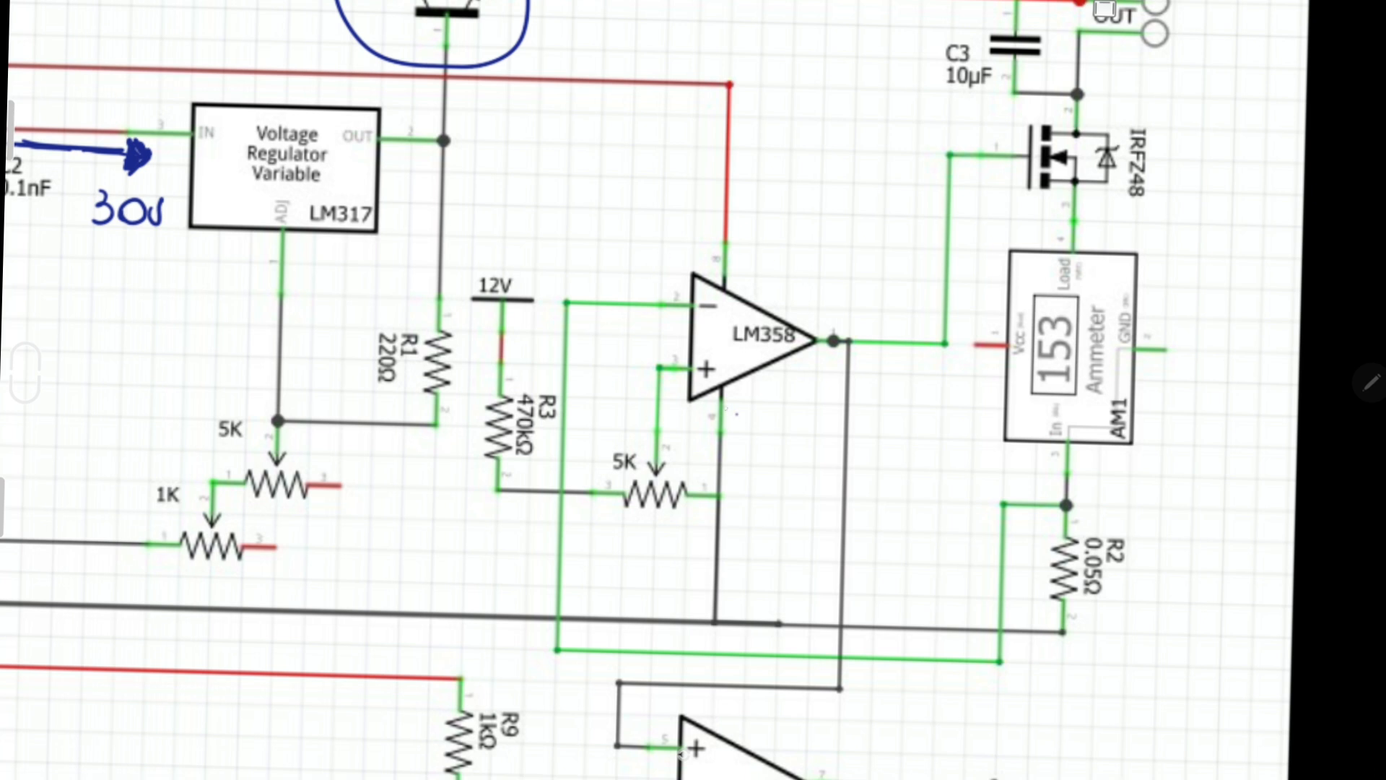
- Draw two crossing pen strokes marking the 0.05Ω shunt resistor R2
{"action": "left_click_drag", "start_coordinate": [1150, 530], "coordinate": [1211, 491]}
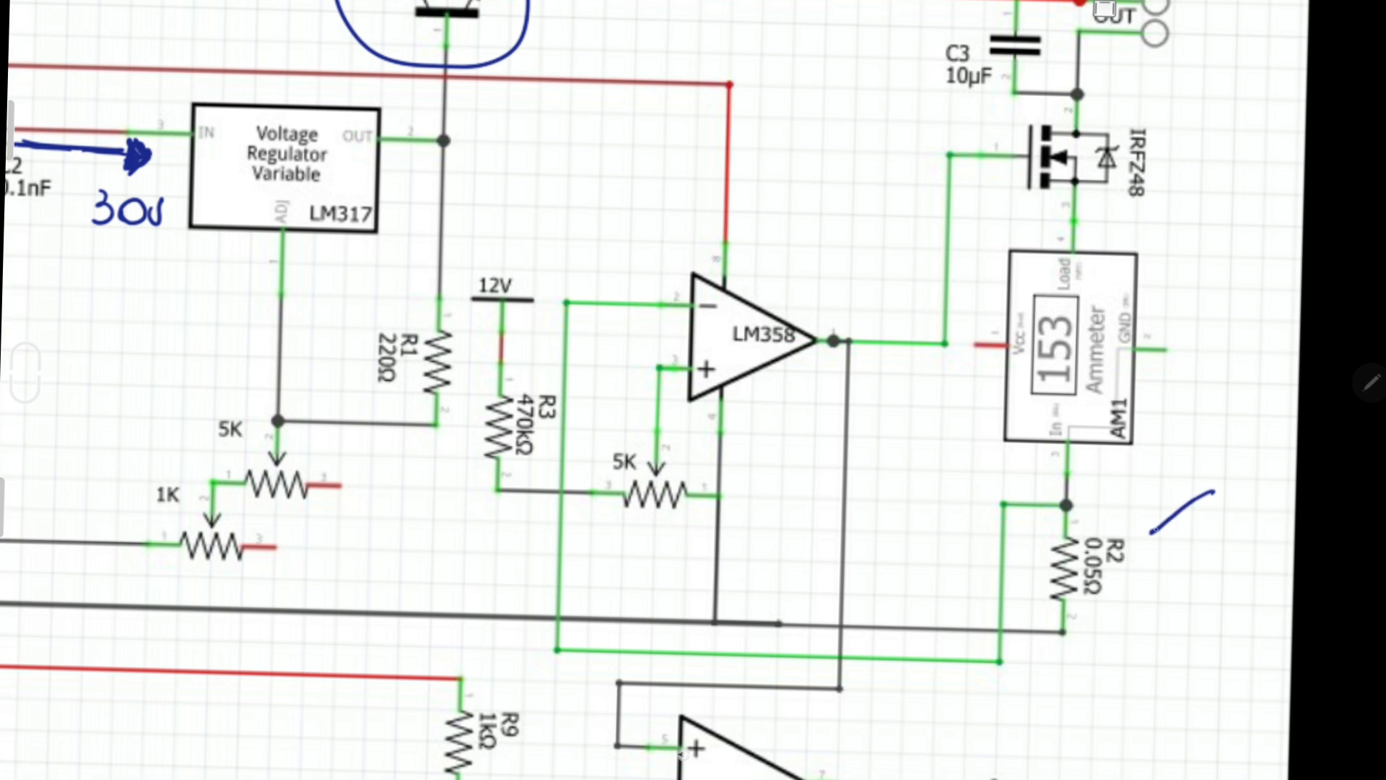
{"action": "left_click_drag", "start_coordinate": [1158, 496], "coordinate": [1211, 531]}
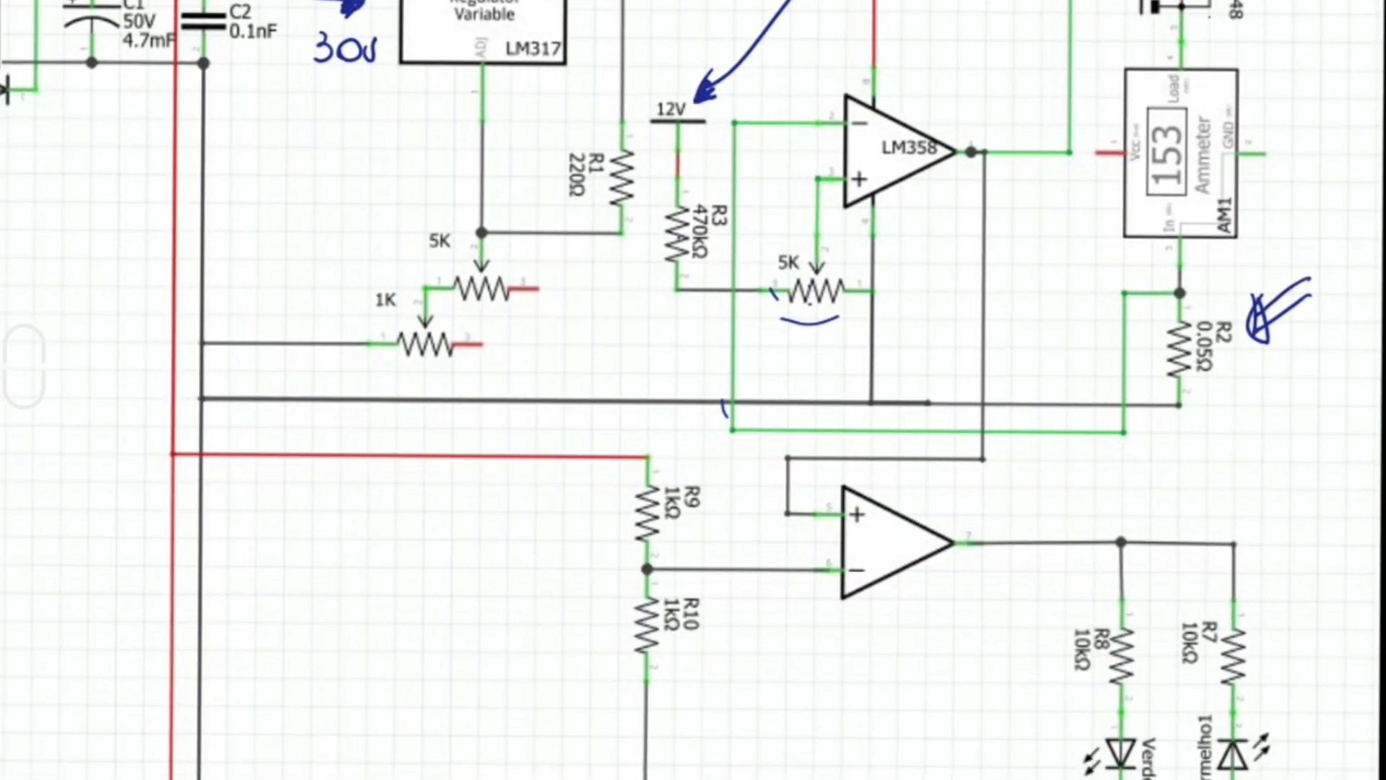
- Drag the red arrow annotation onto the lower LM358 comparator's output
{"action": "scroll", "scroll_direction": "down", "scroll_amount": 3}
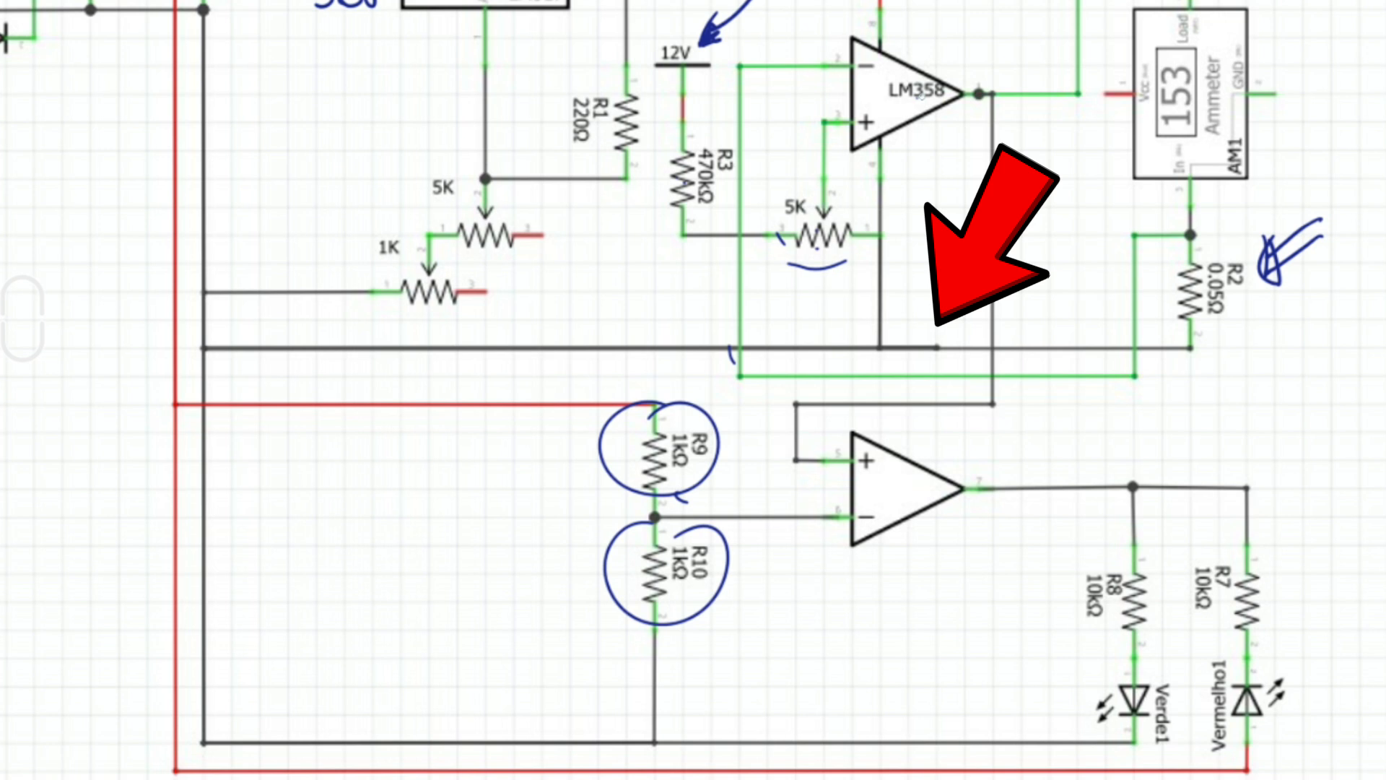
{"action": "left_click_drag", "start_coordinate": [990, 248], "coordinate": [1061, 406]}
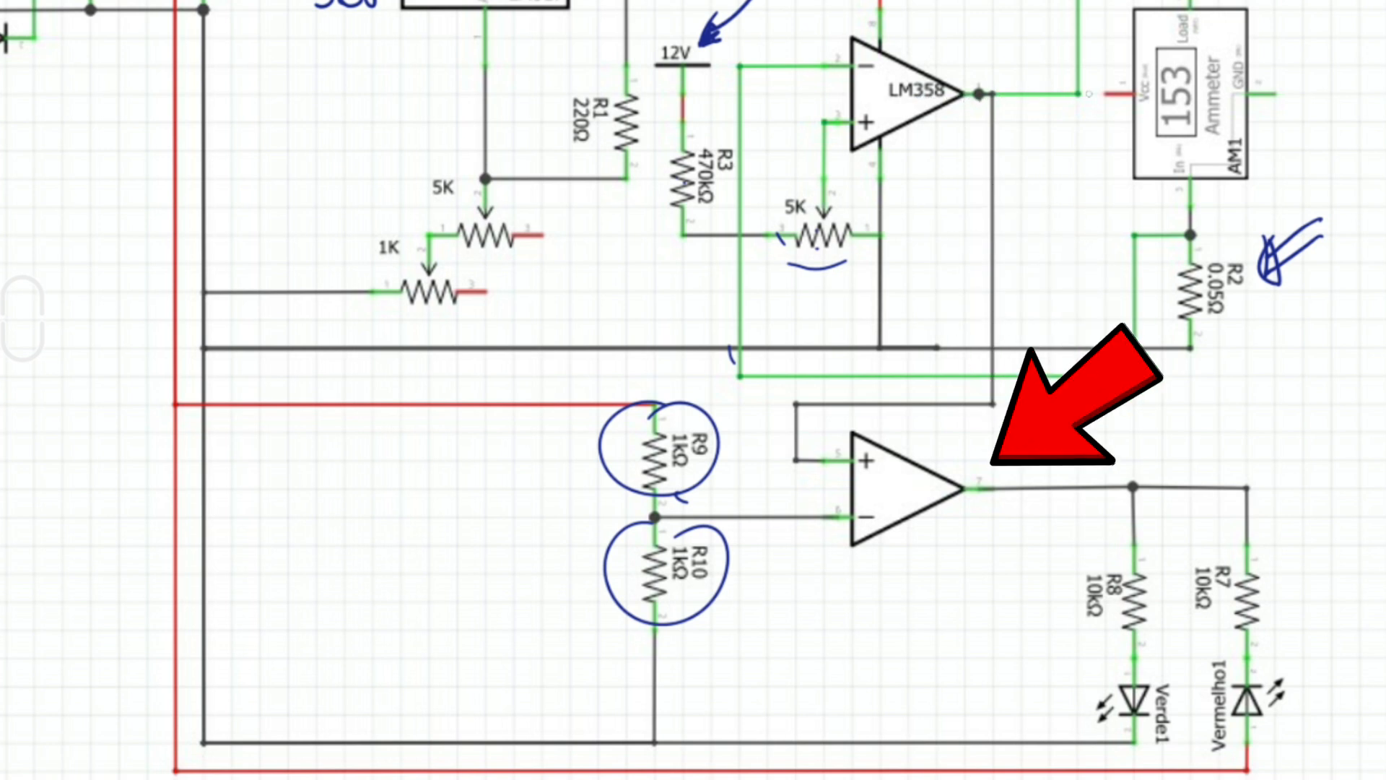